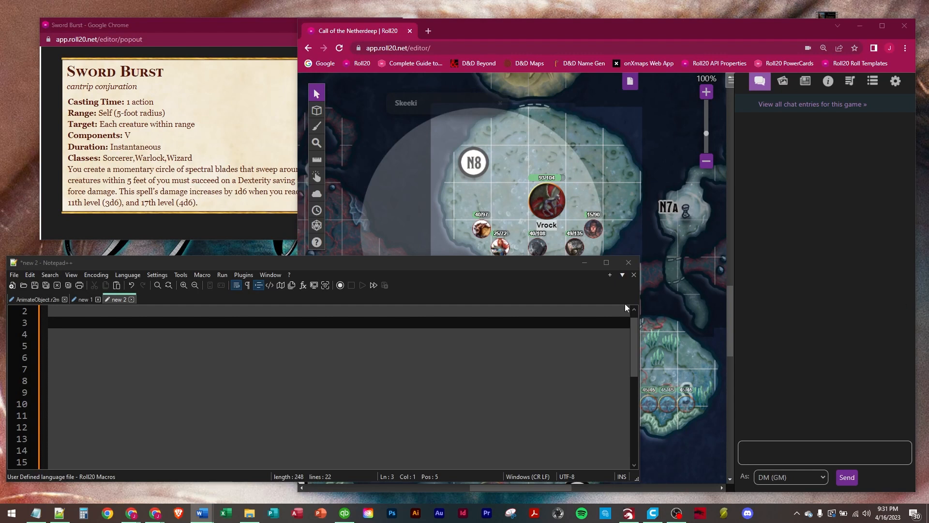
Write the Sword Burst &{template:default} macro with Range, DC @{kiara|spell_save_dc} and scaling force damage
click(166, 25)
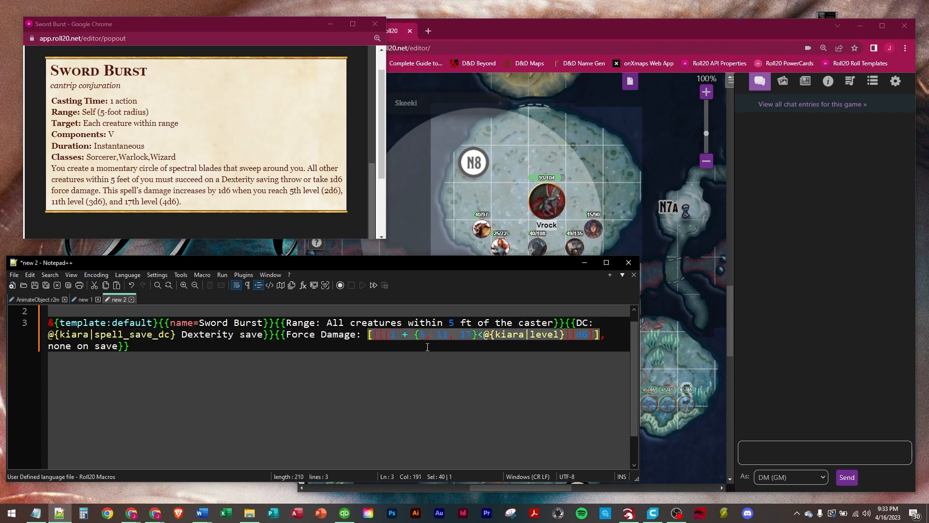
mouse_move(563, 341)
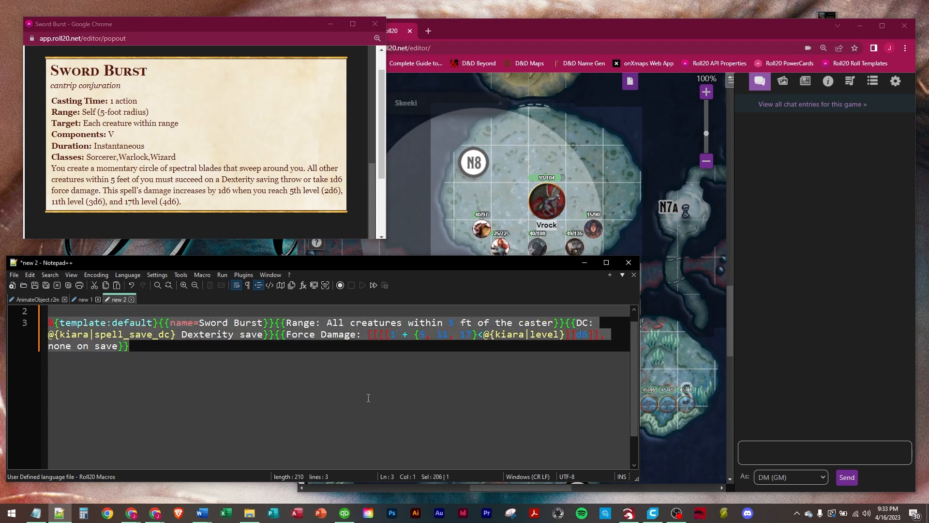
mouse_move(675, 352)
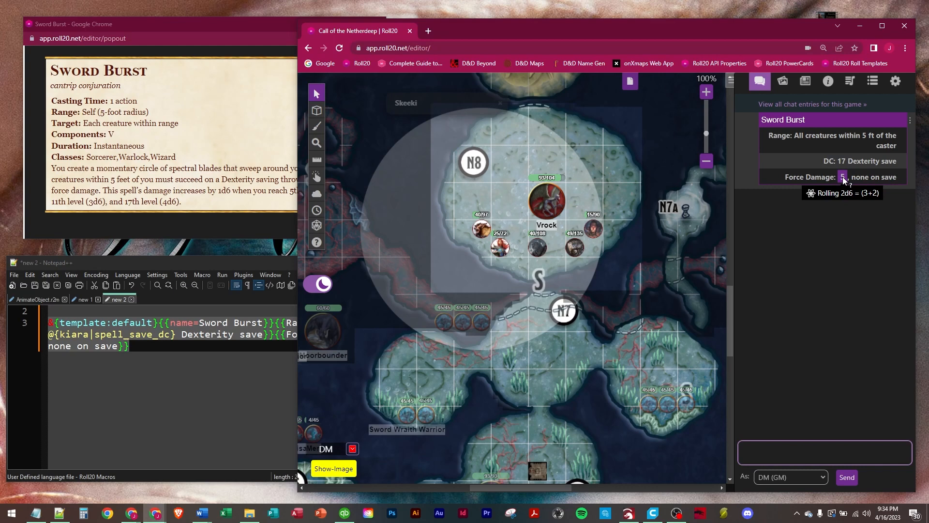
Bring the Sword Burst chat card forward and inspect its 5 force damage result
click(73, 24)
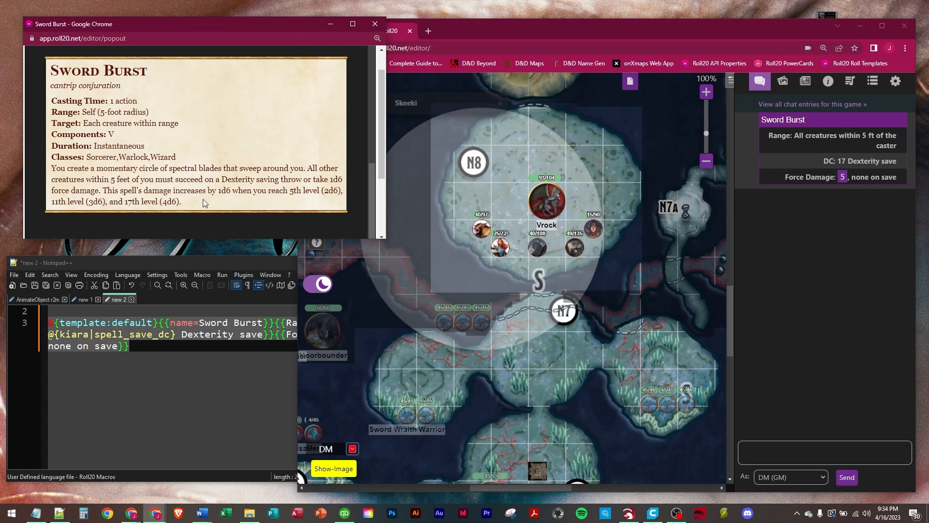
double_click(292, 190)
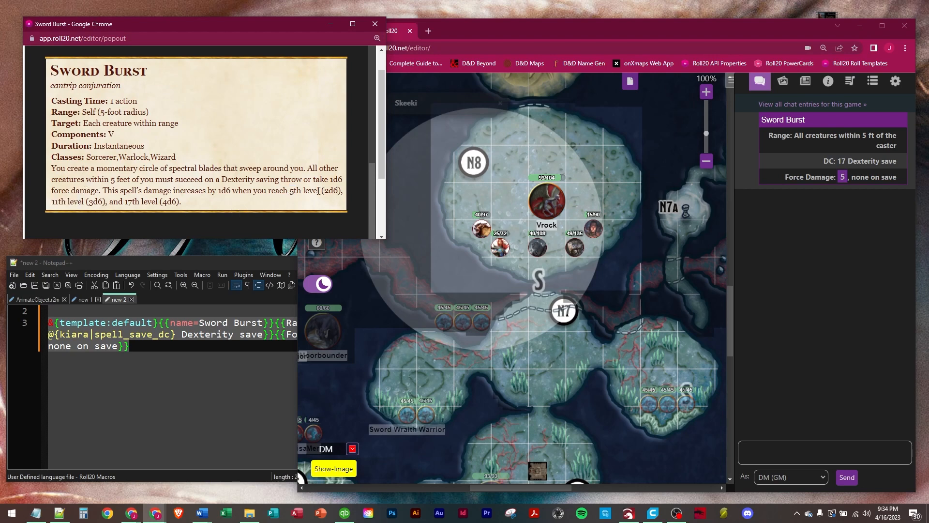
mouse_move(842, 177)
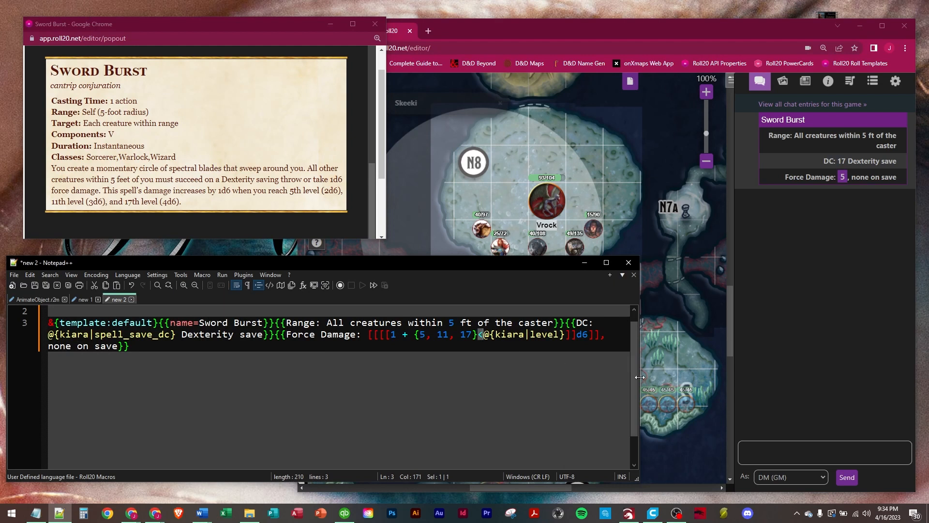
Replace the < before @{kiara|level} with the word 'lessthansign', trimming to 'lessthansig'
text(le)
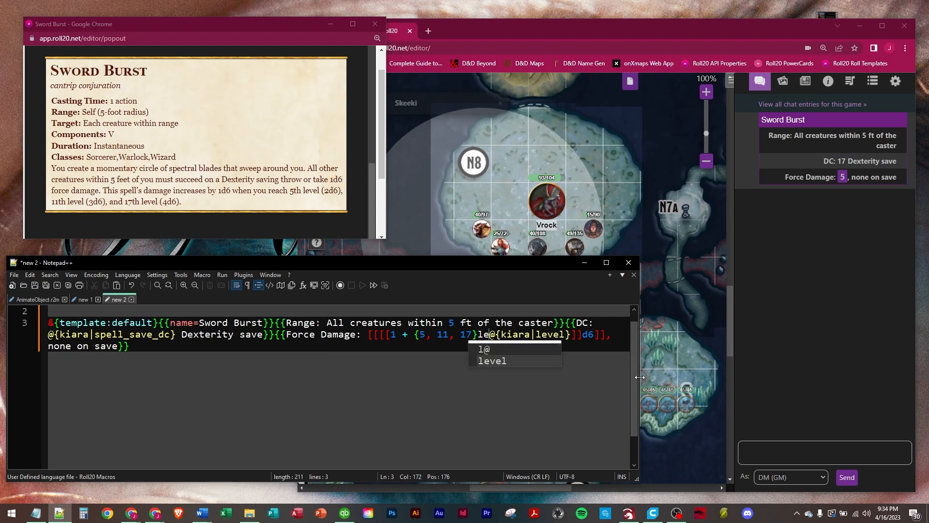
text(lessthansign)
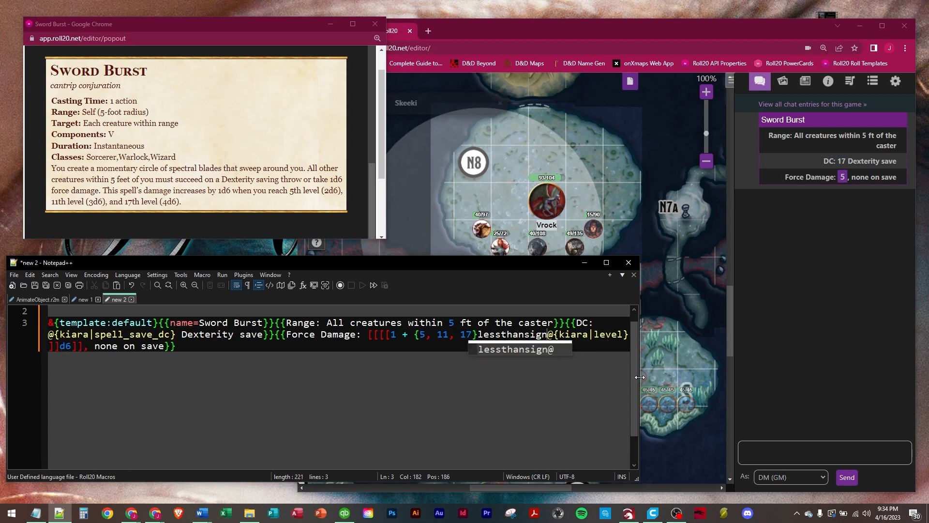
key(Backspace)
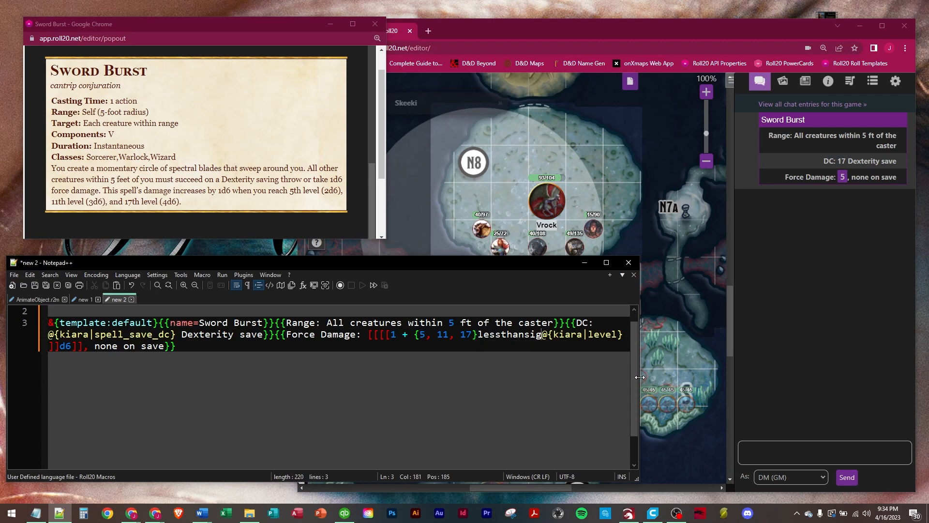